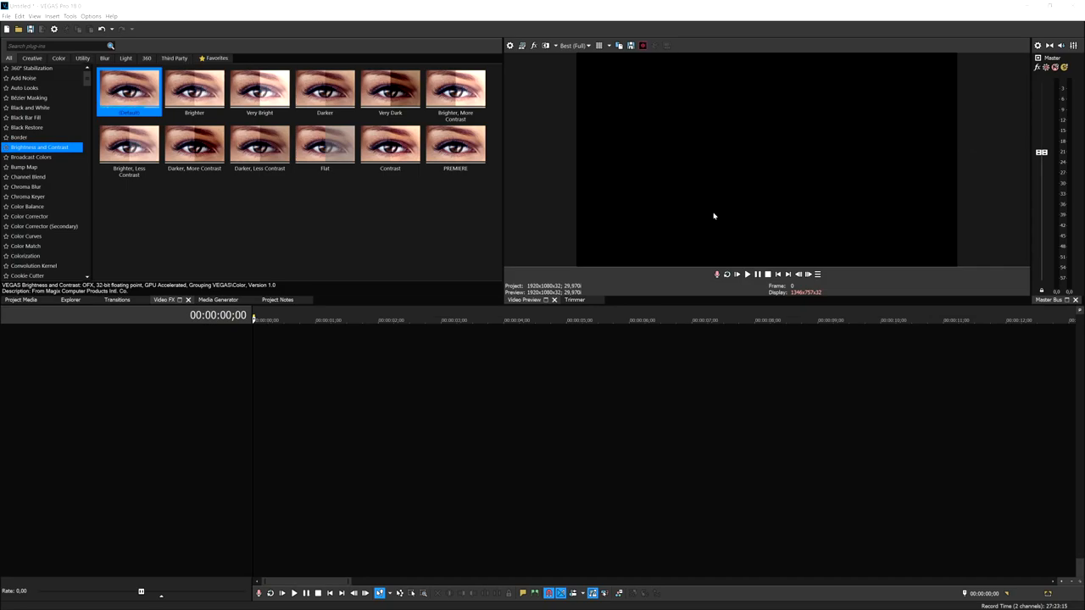
{"action": "mouse_move", "coordinate": [323, 366]}
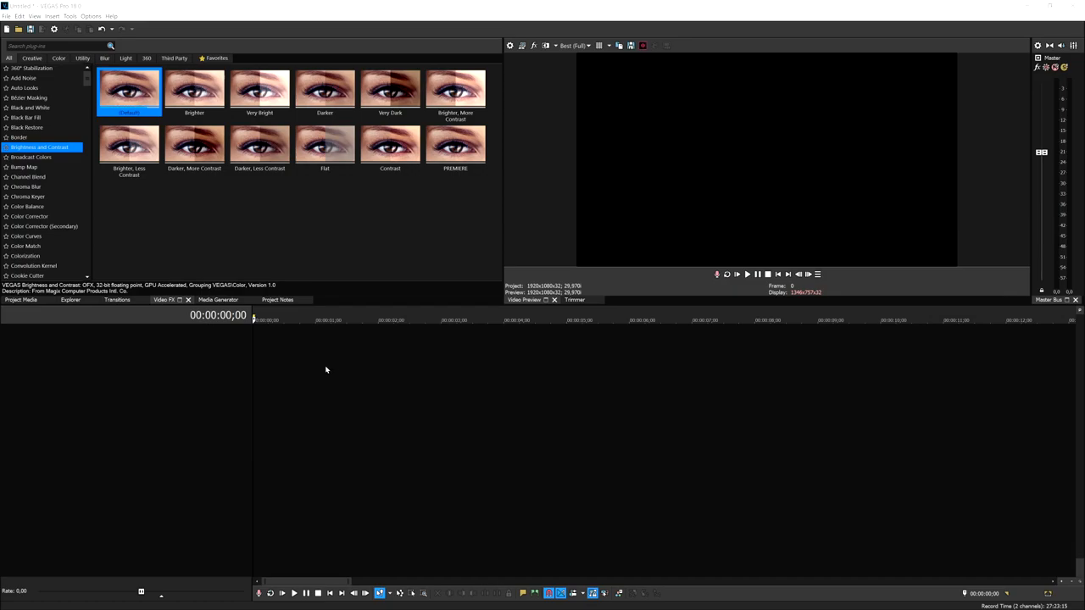
Add an audio track and choose FL Studio ASIO as the audio device.
{"action": "right_click", "coordinate": [326, 370]}
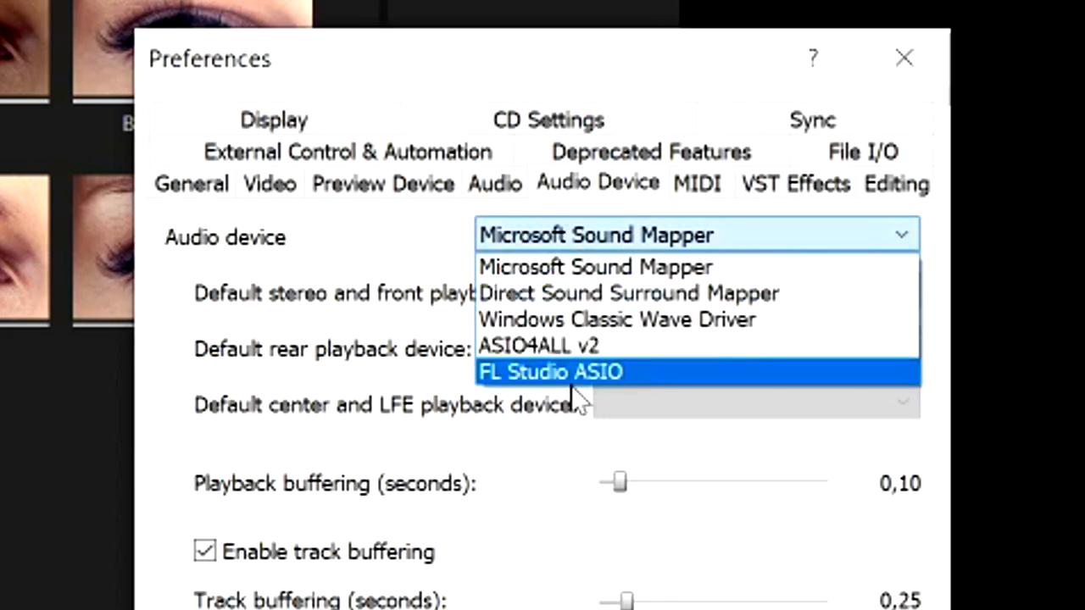
{"action": "mouse_move", "coordinate": [539, 346]}
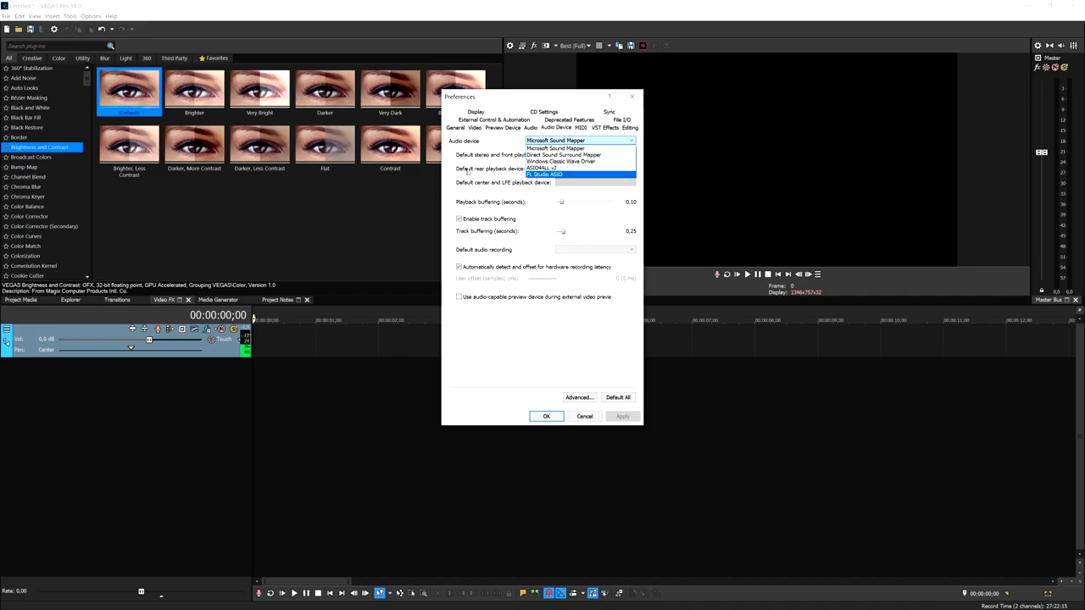
{"action": "left_click", "coordinate": [555, 148]}
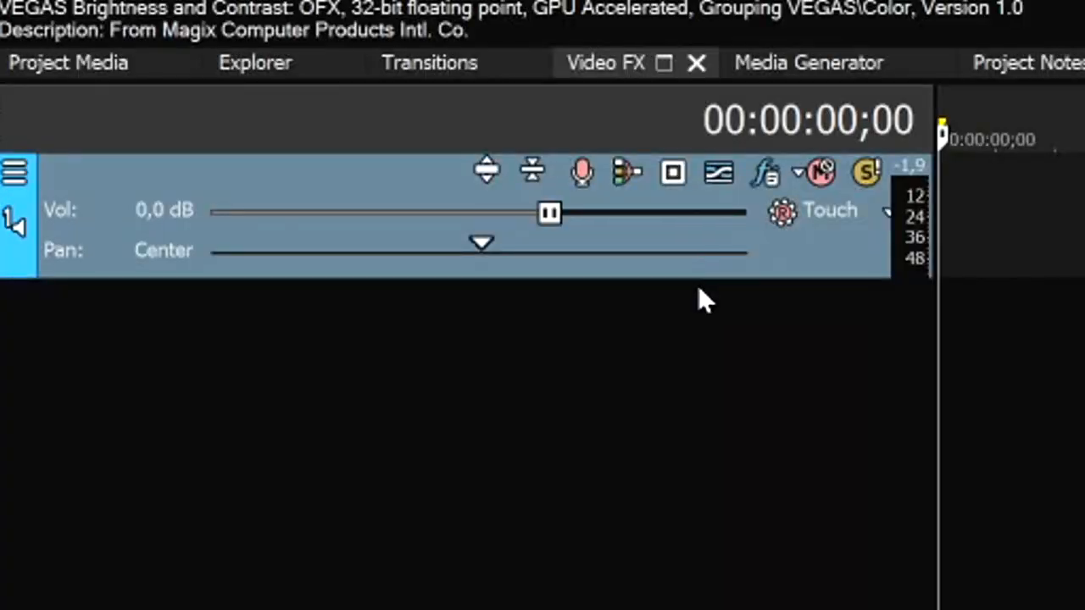
{"action": "mouse_move", "coordinate": [582, 172]}
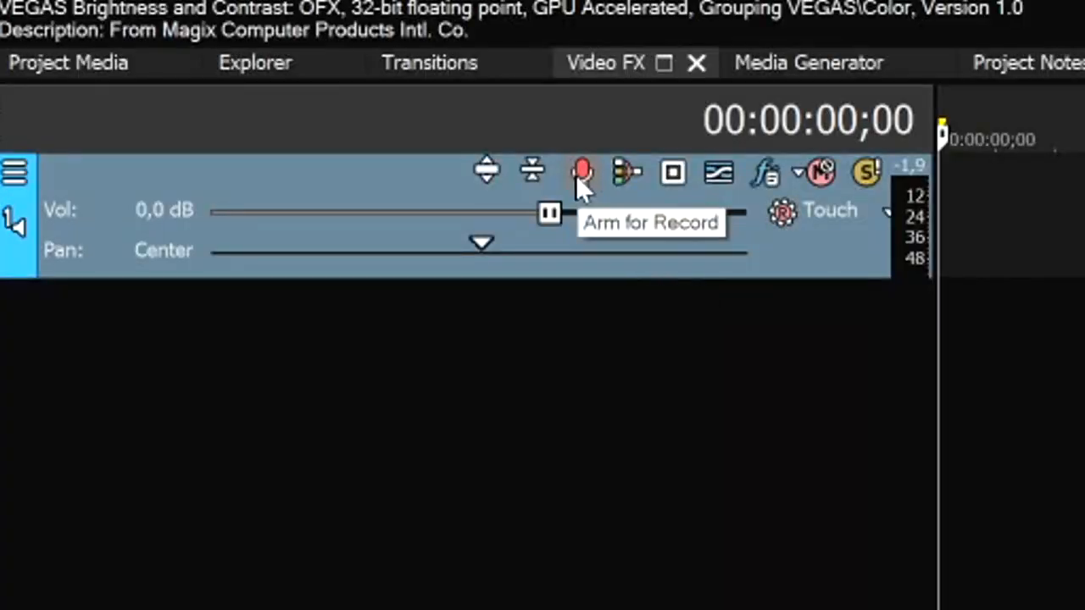
Arm the audio track for recording and record a voice take.
{"action": "left_click", "coordinate": [581, 172]}
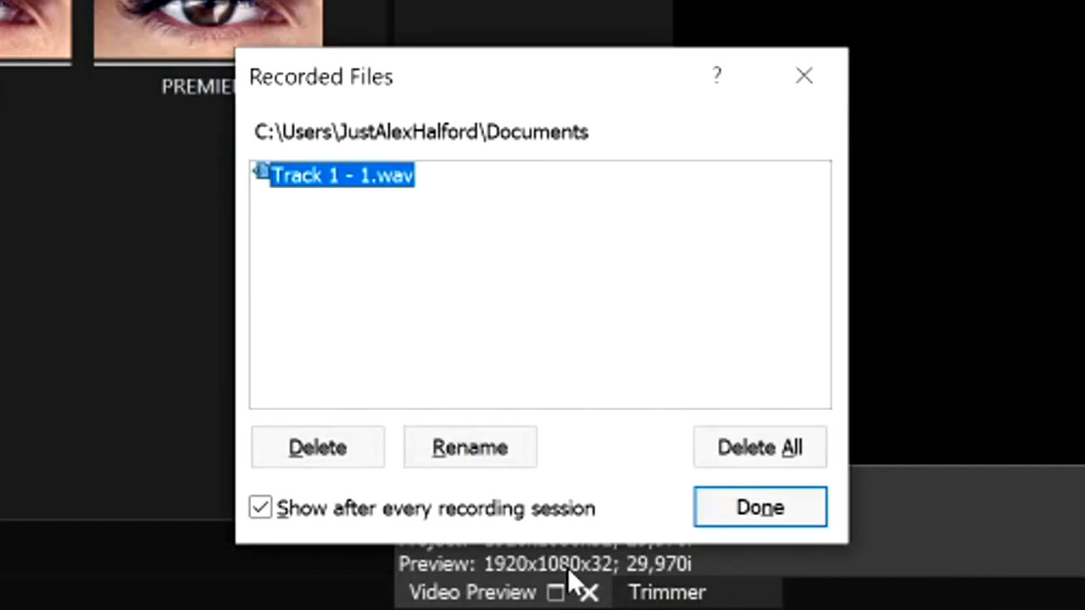
{"action": "mouse_move", "coordinate": [759, 507]}
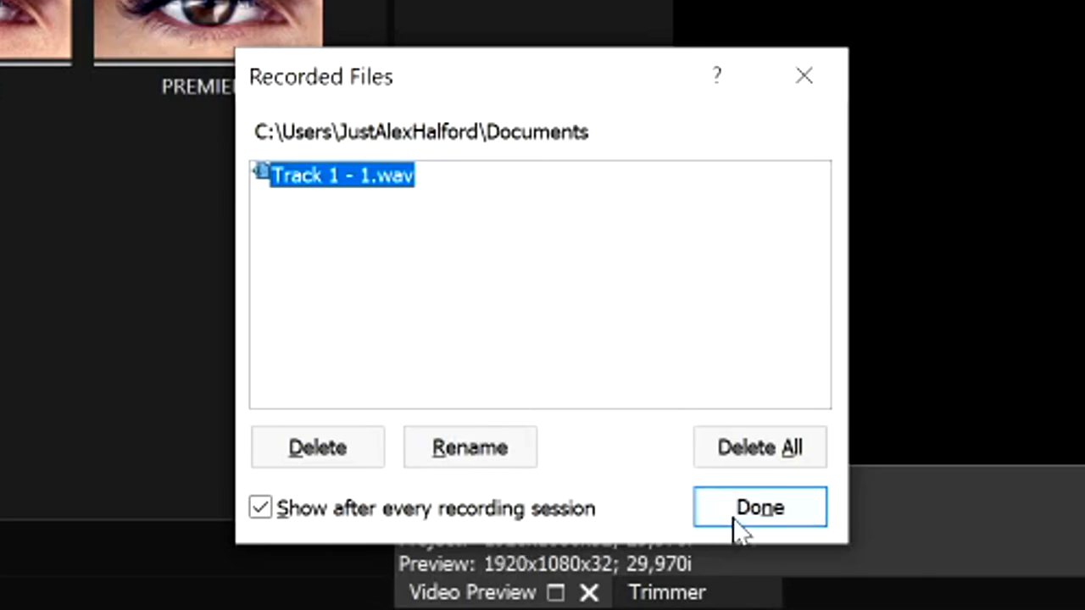
Keep the Track 1 - 1.wav take and play it back on the timeline.
{"action": "left_click", "coordinate": [759, 507]}
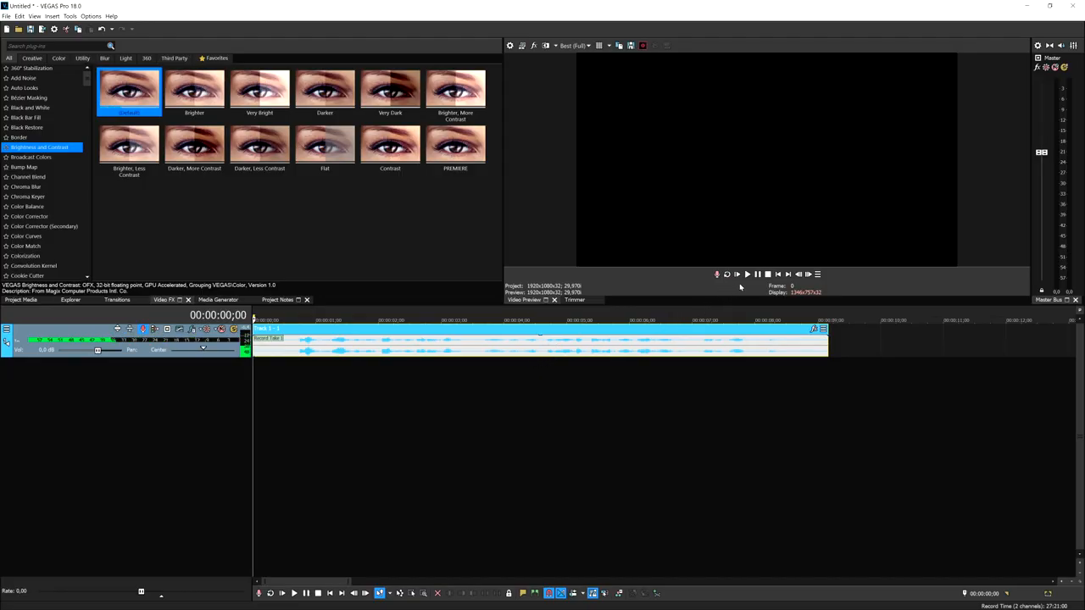
{"action": "left_click", "coordinate": [294, 593]}
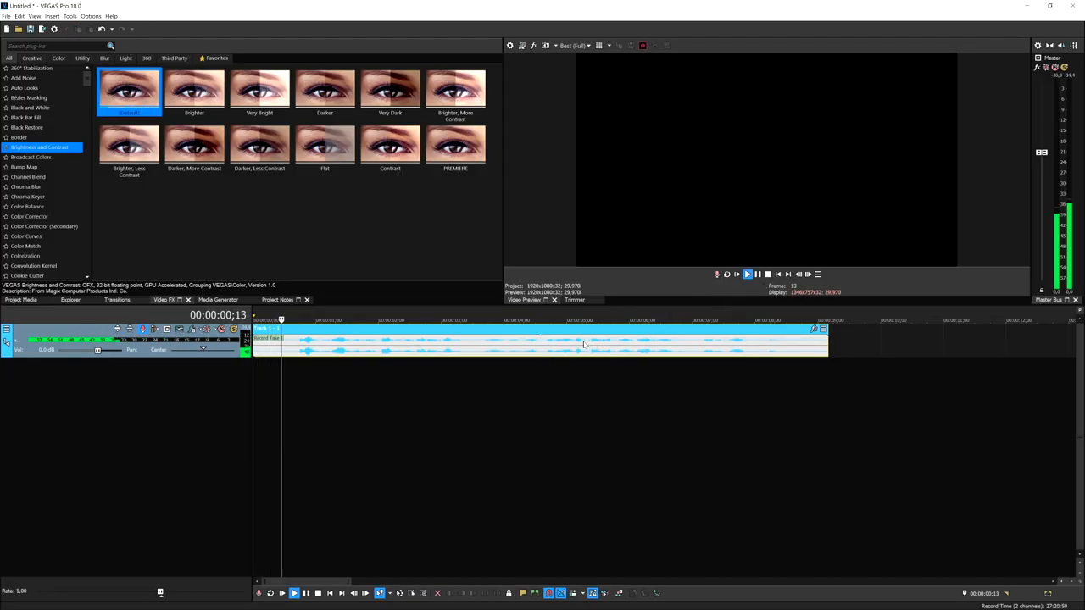